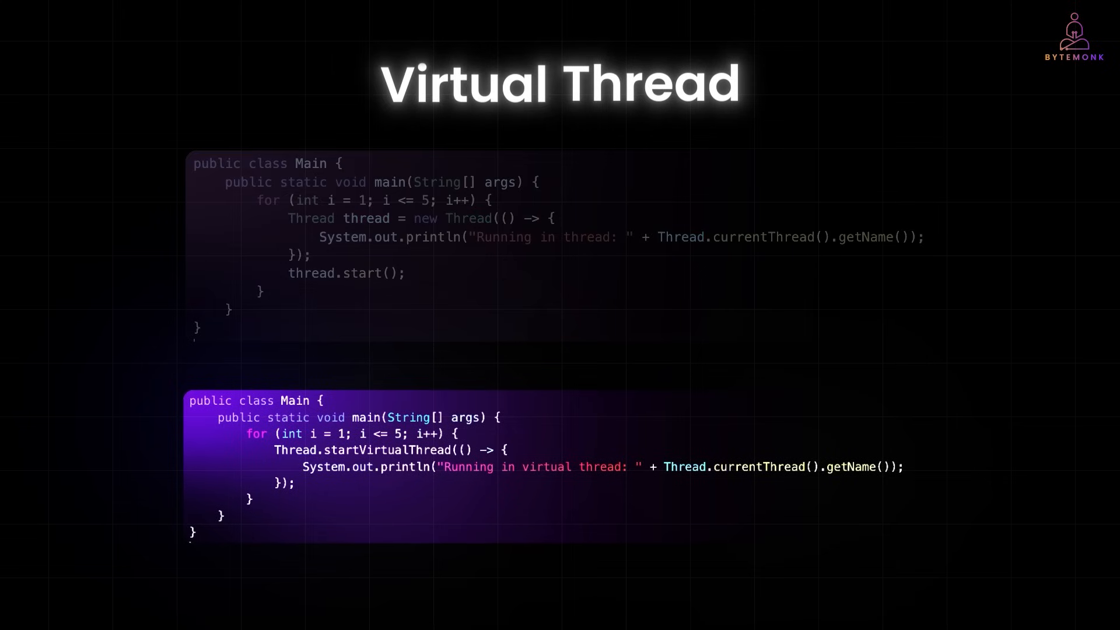
scroll(up, 3)
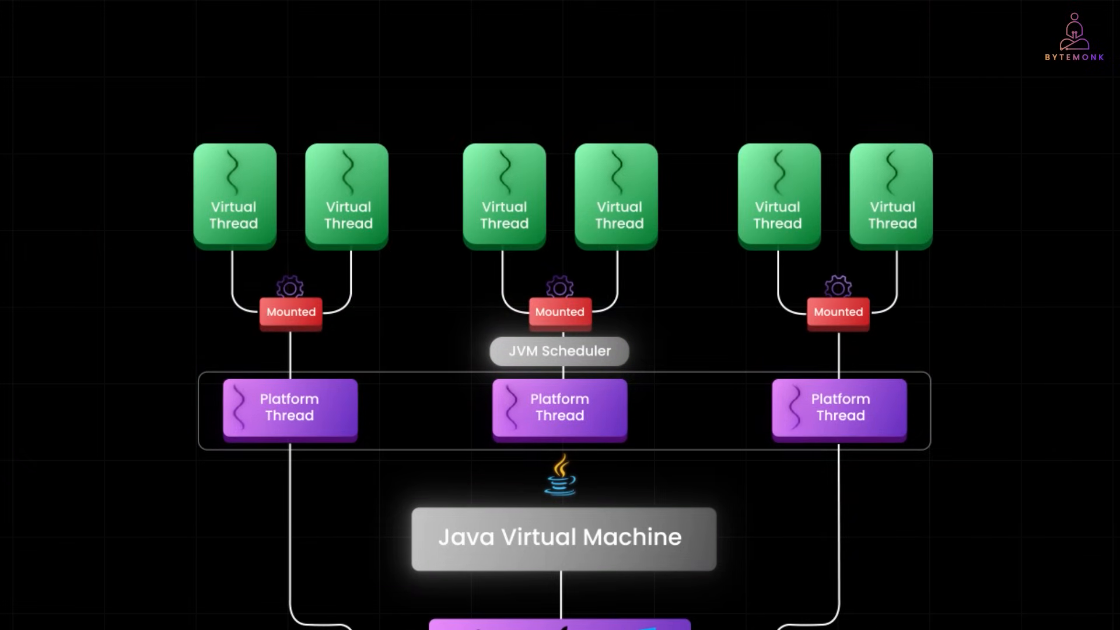
scroll(down, 3)
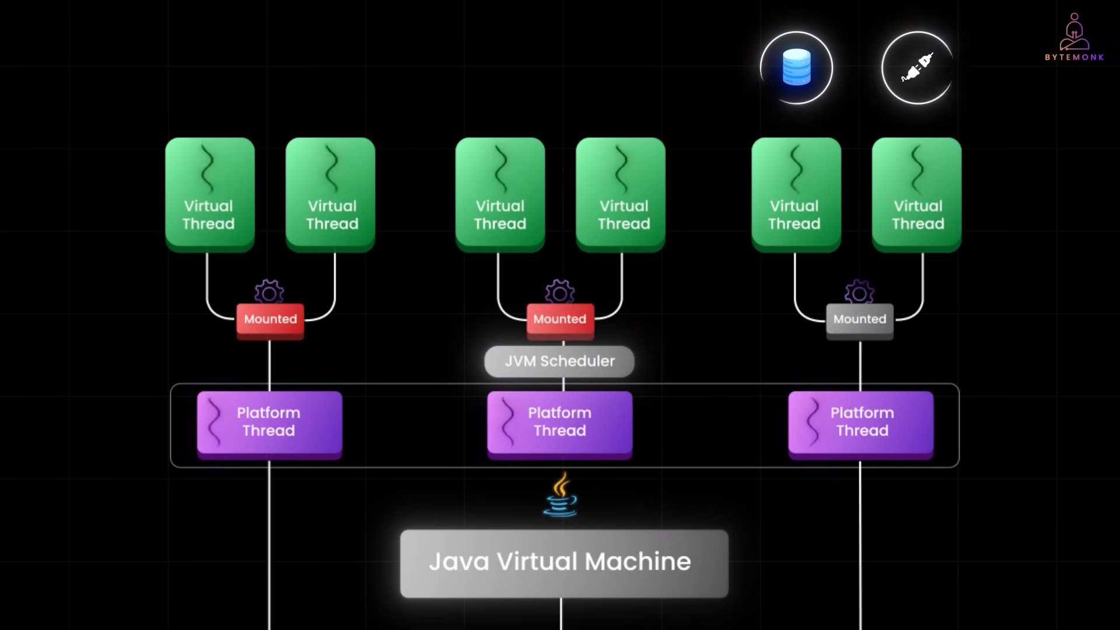
scroll(down, 3)
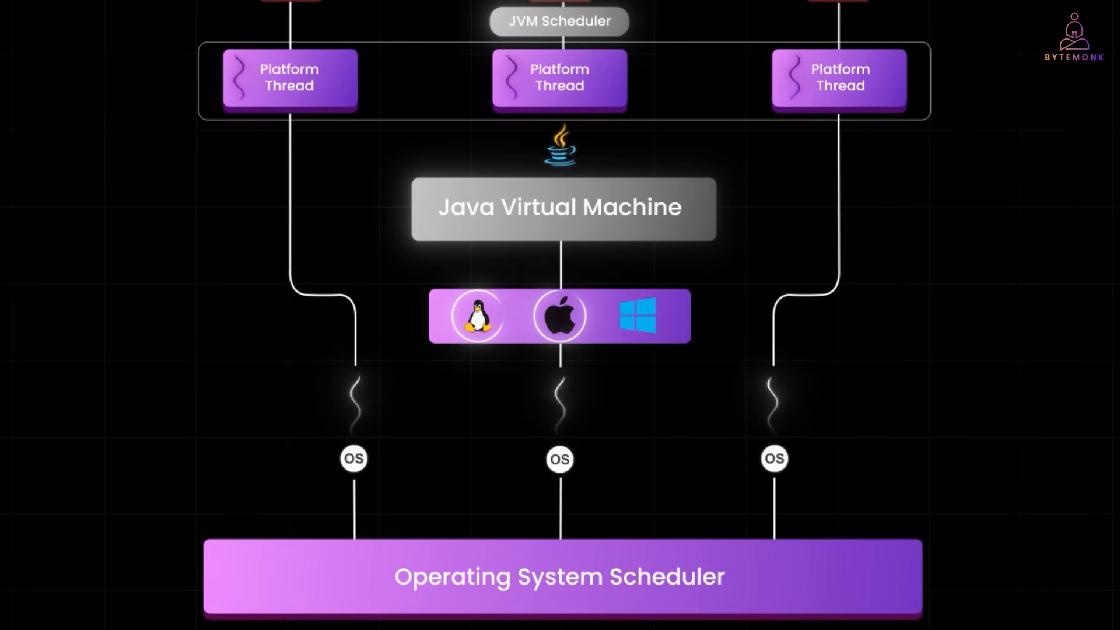